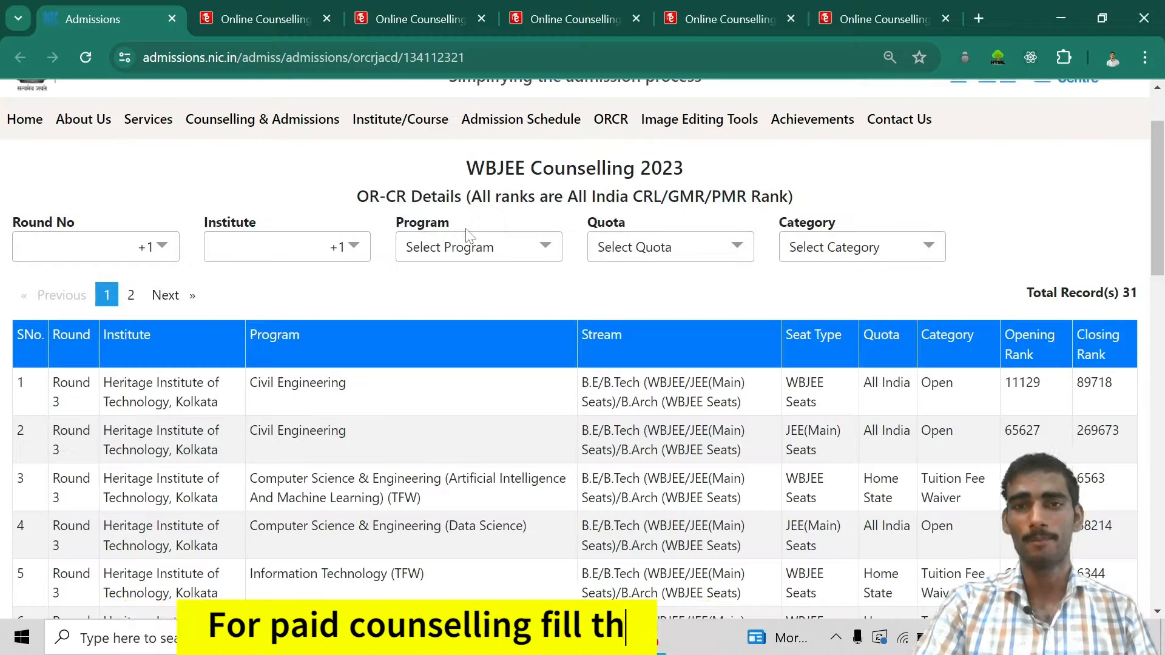
Scroll through the Heritage Institute of Technology Round 3 cutoff table rows.
scroll(down, 3)
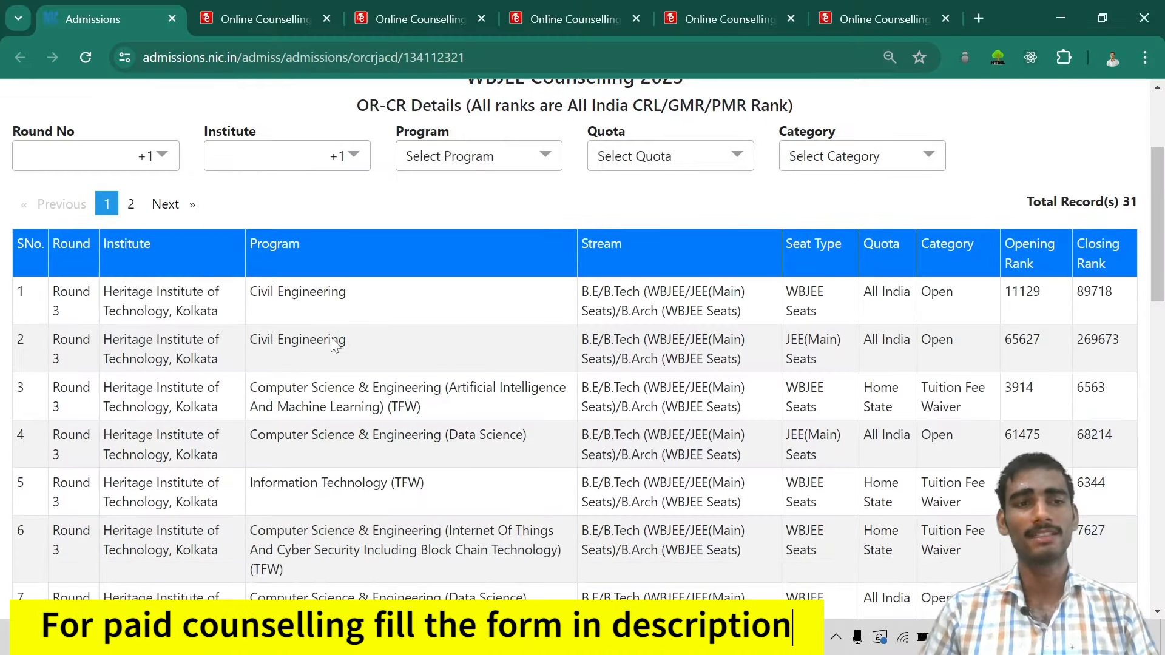
scroll(down, 3)
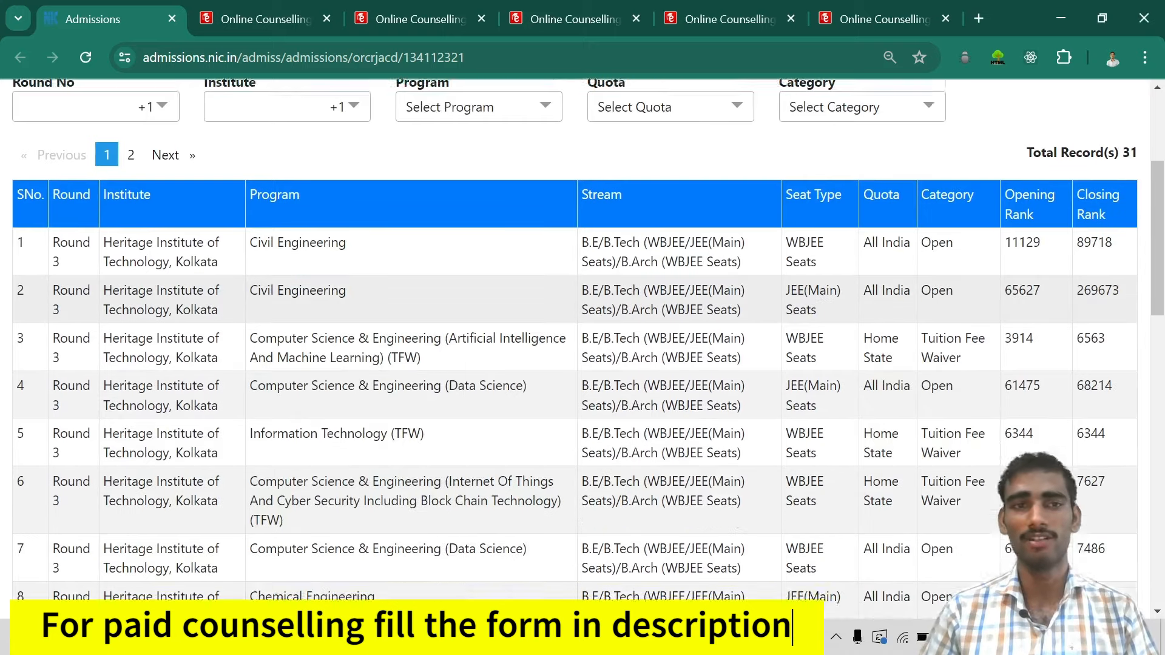
scroll(up, 3)
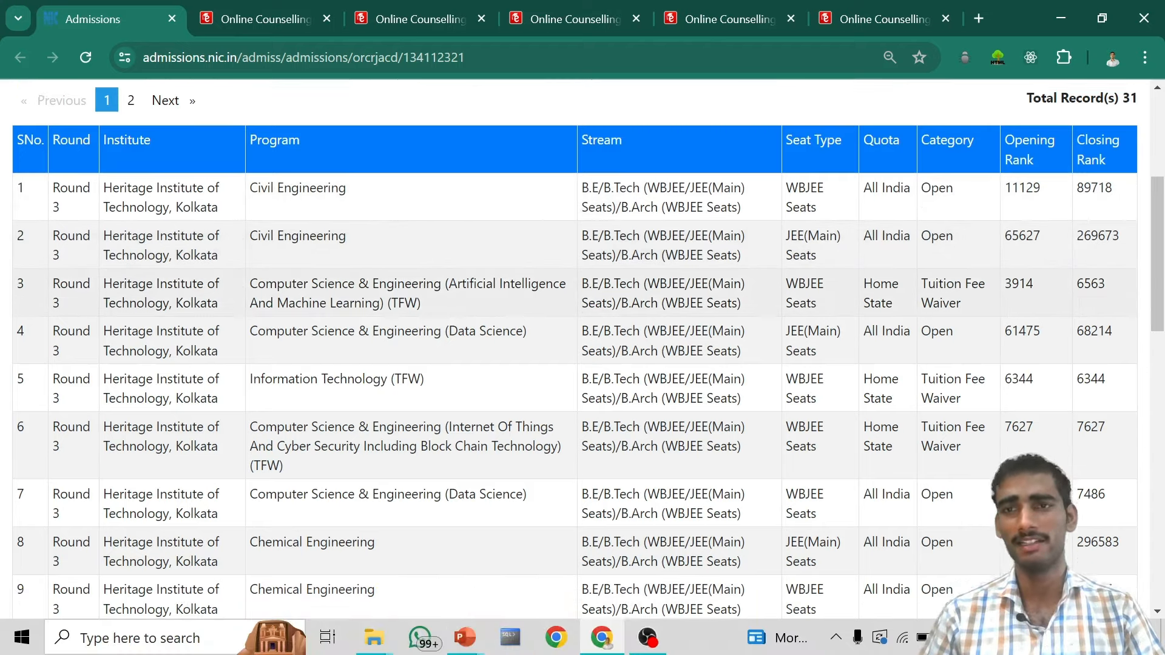
scroll(down, 3)
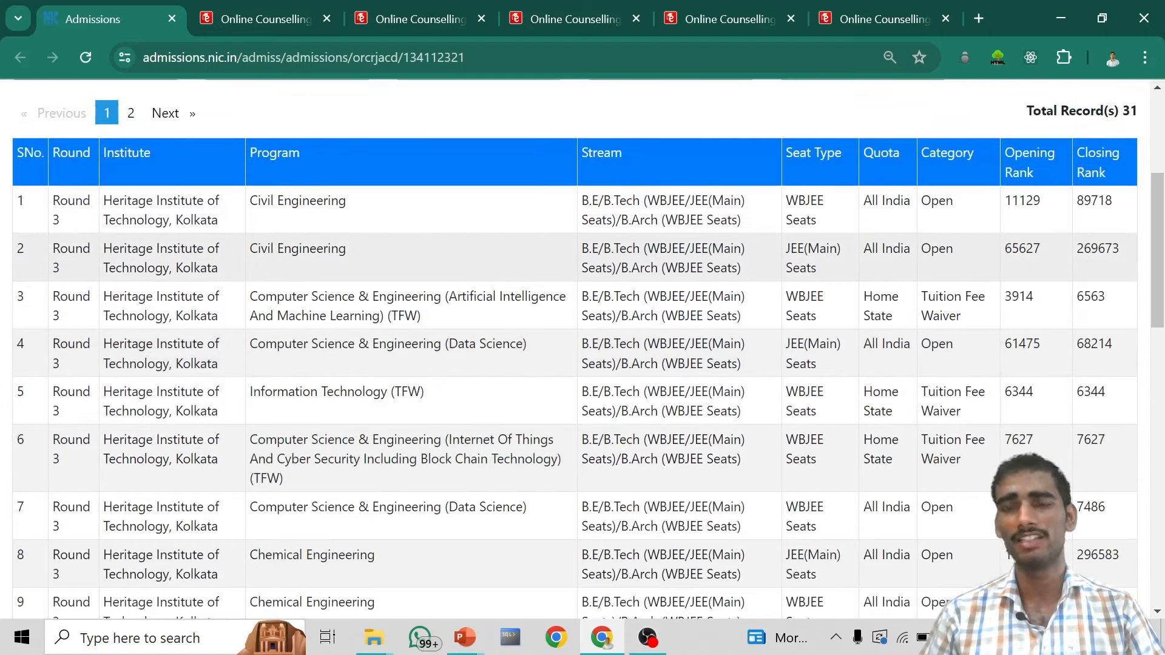
scroll(down, 3)
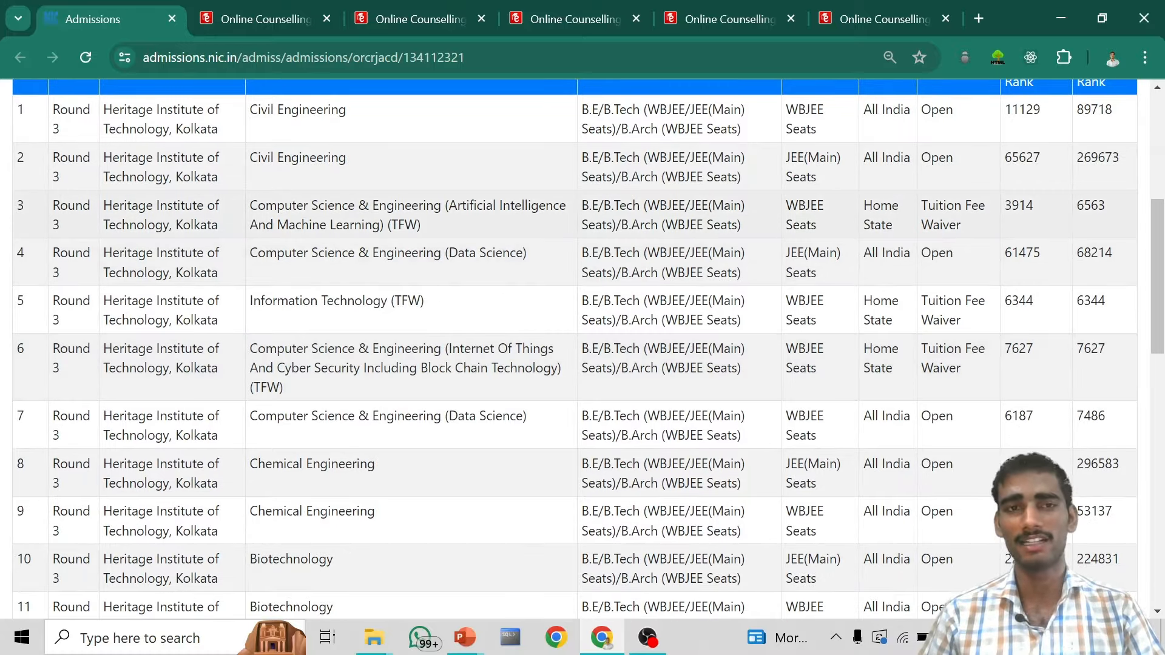
mouse_move(935, 238)
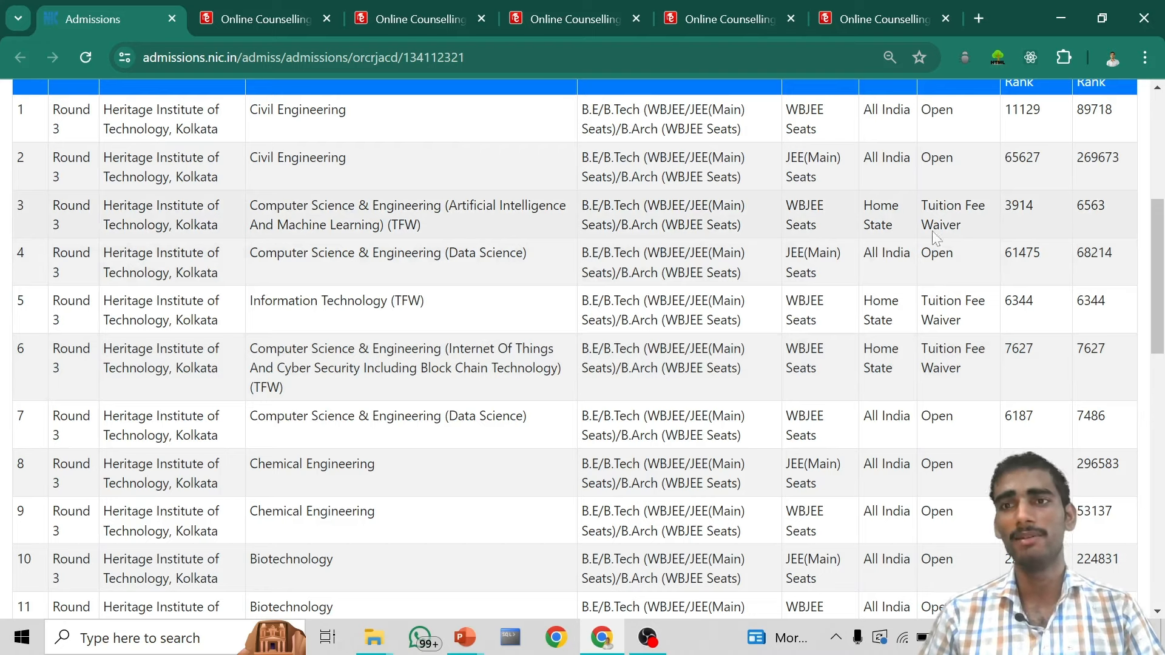
mouse_move(1100, 241)
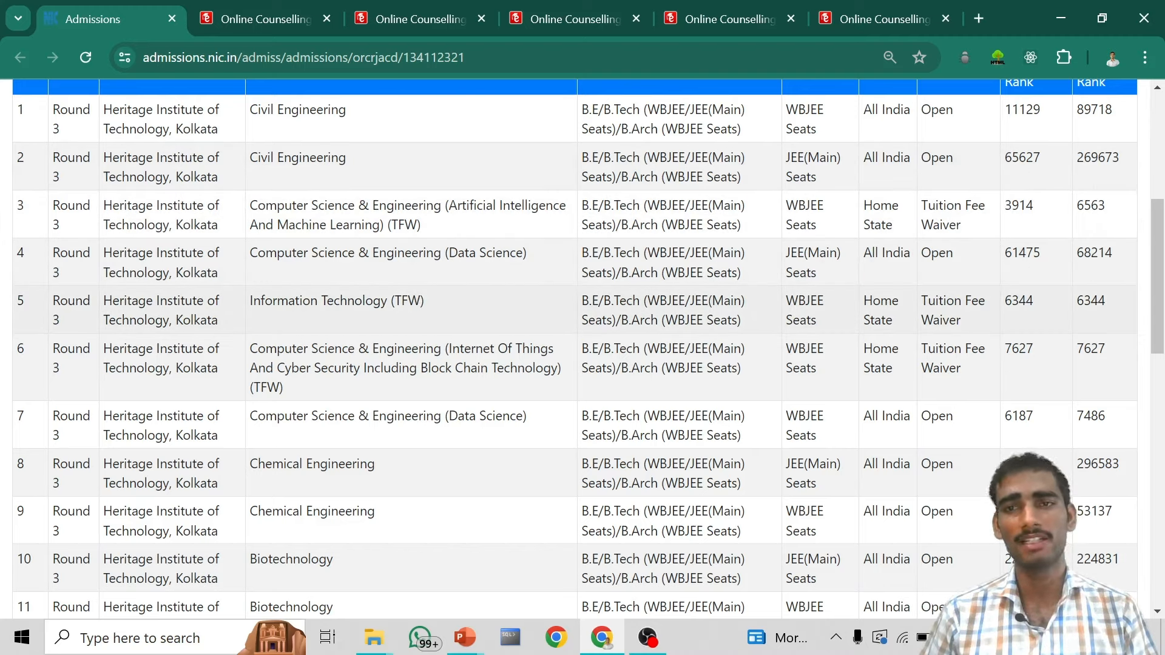
mouse_move(1118, 312)
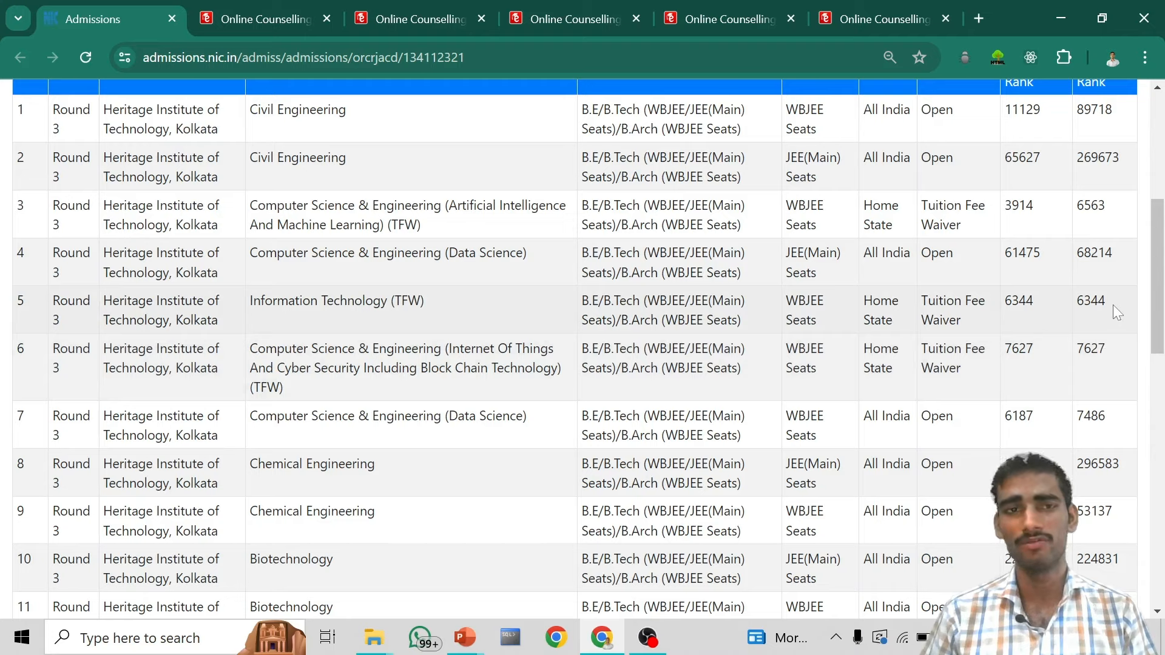
scroll(down, 3)
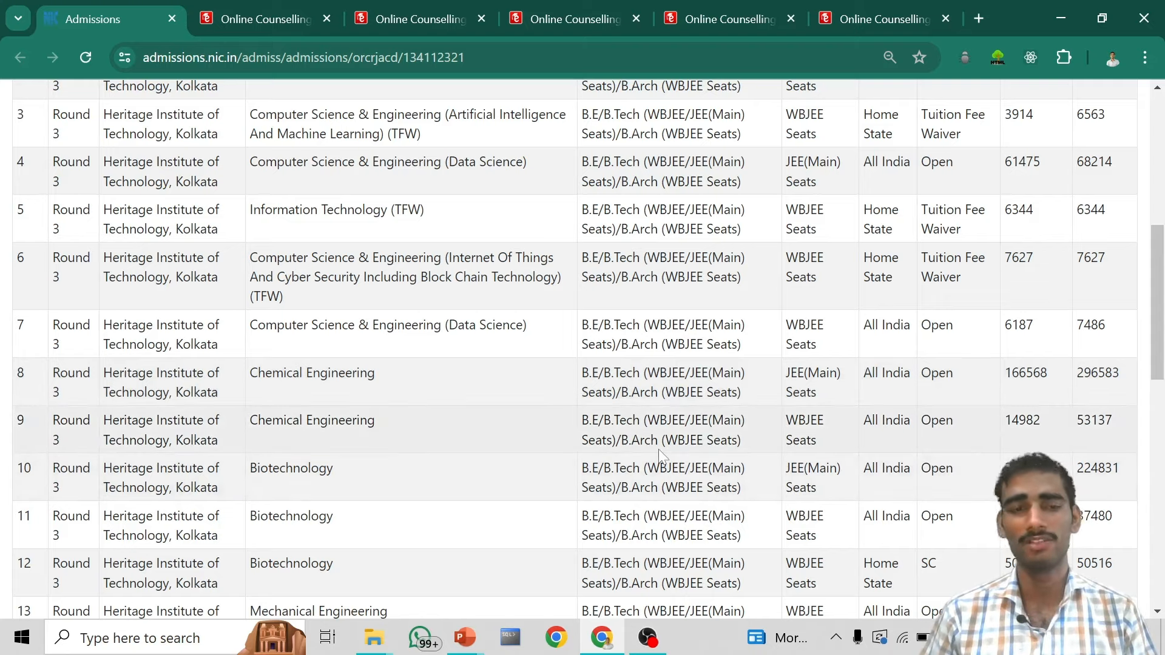
scroll(down, 3)
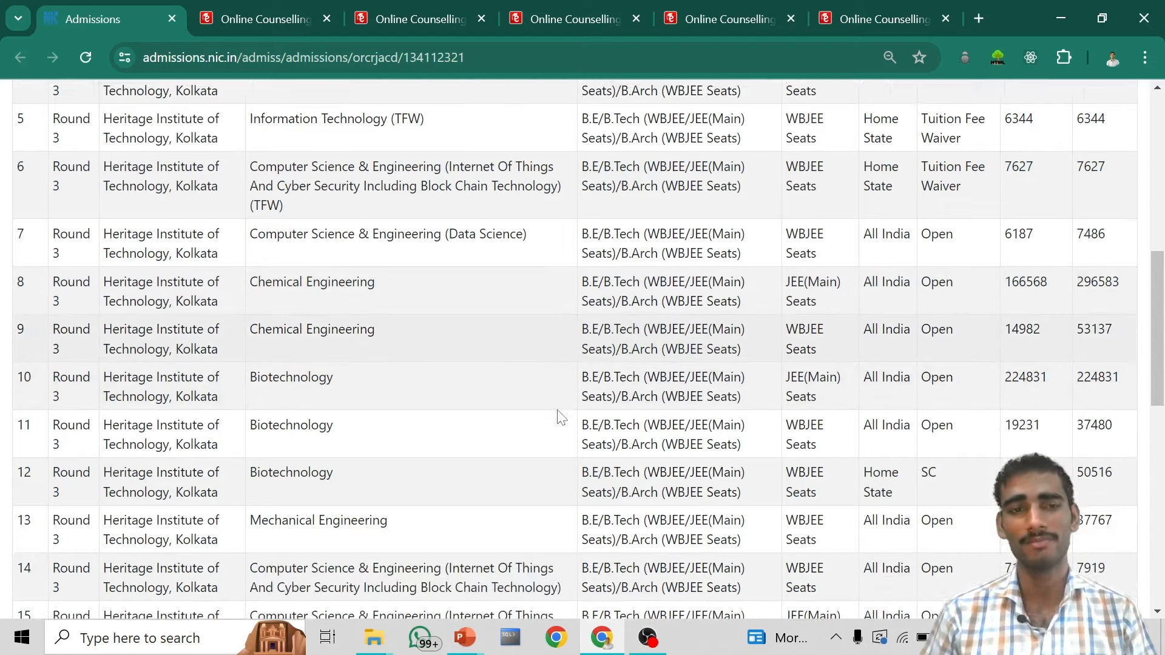
scroll(down, 3)
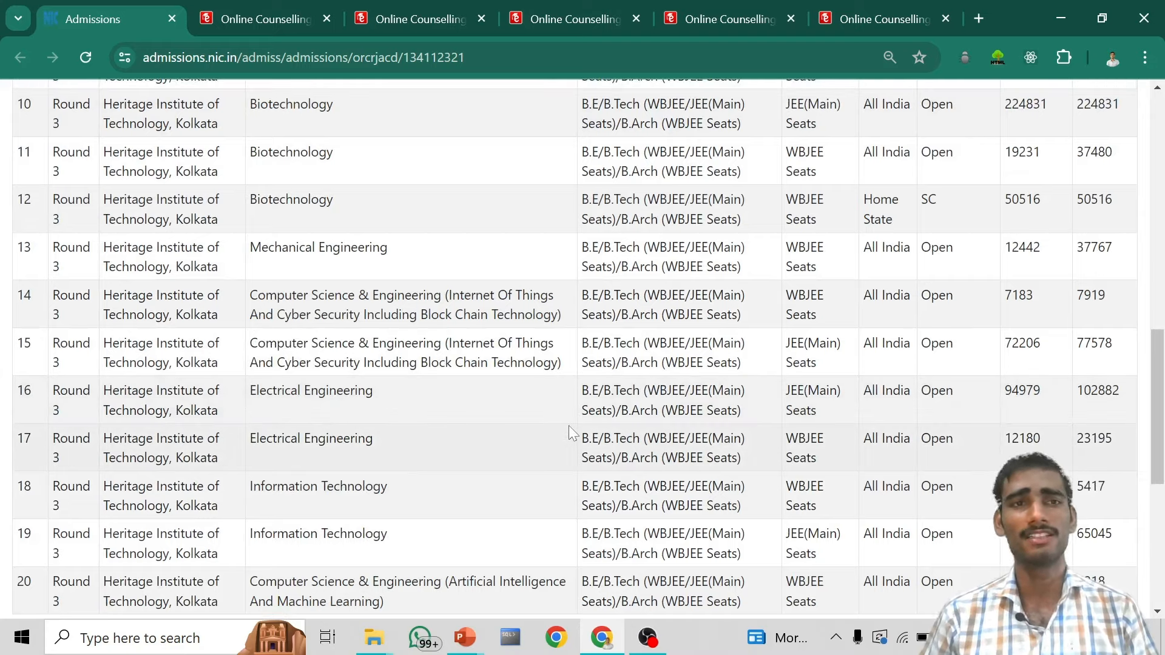
scroll(up, 3)
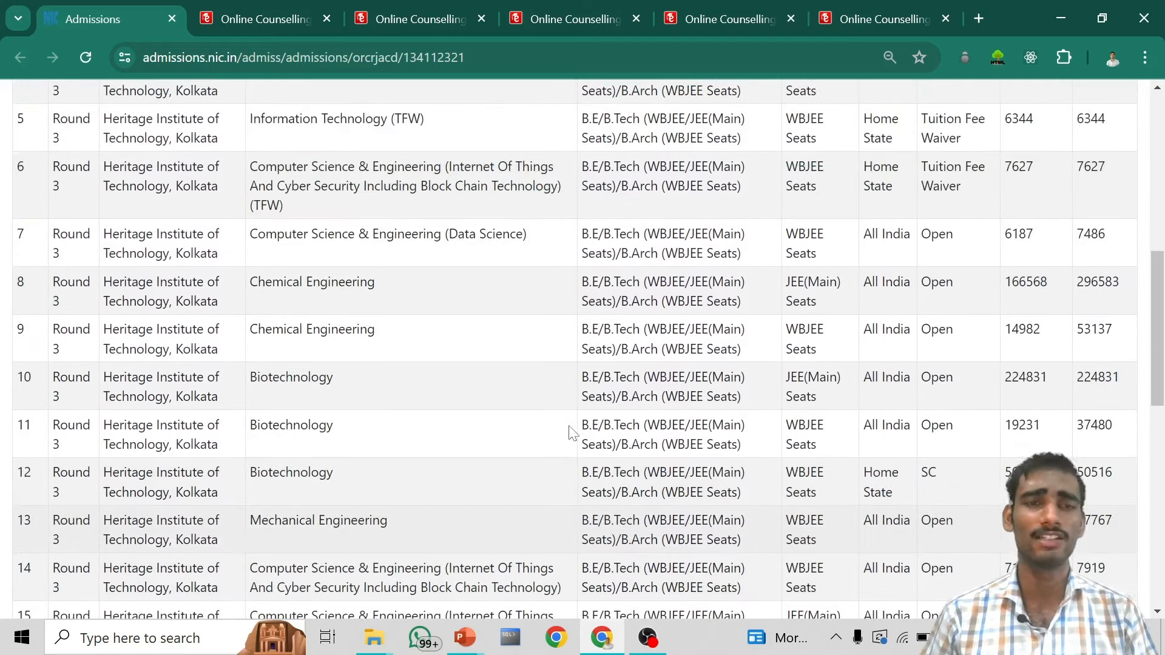
mouse_move(543, 358)
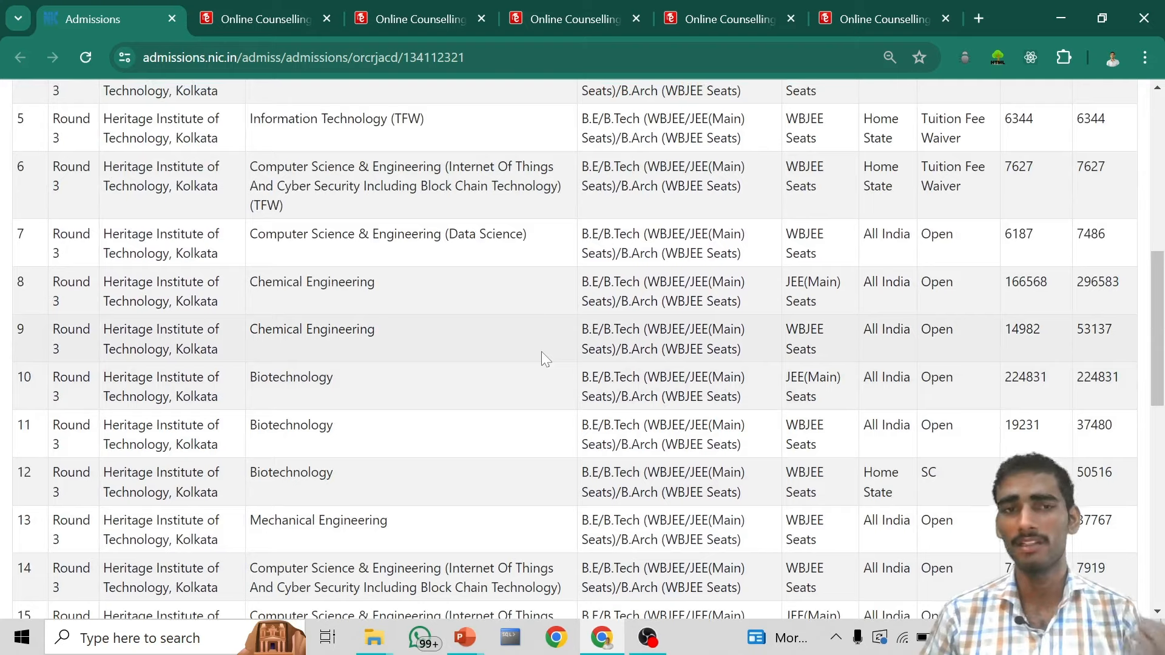
scroll(down, 3)
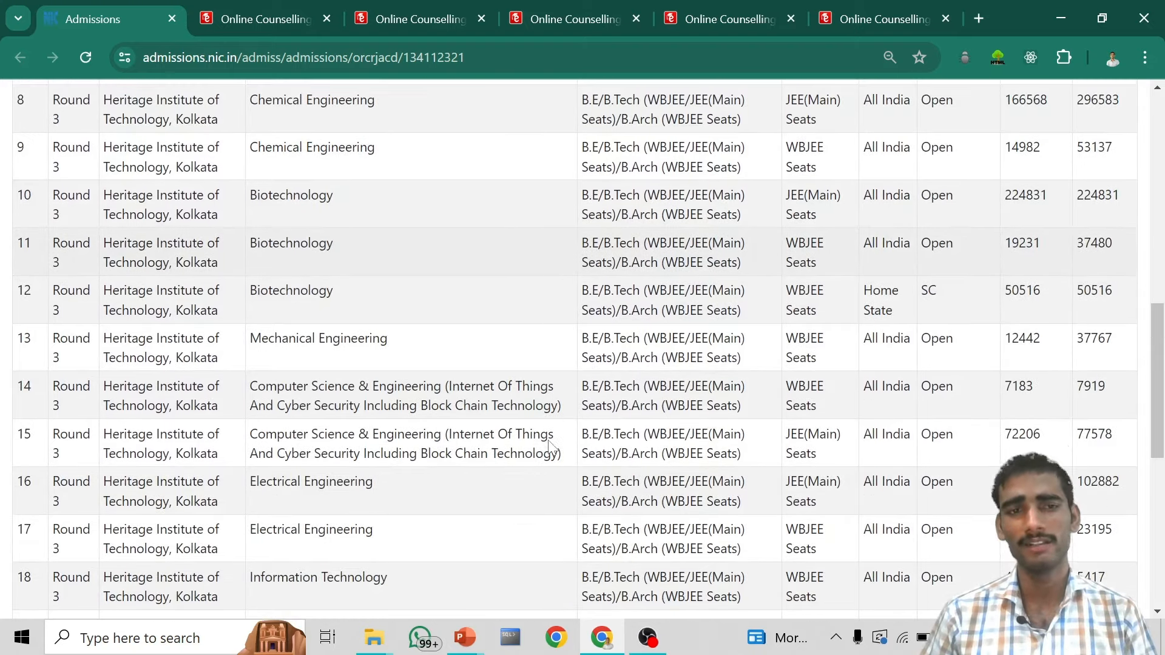
scroll(down, 3)
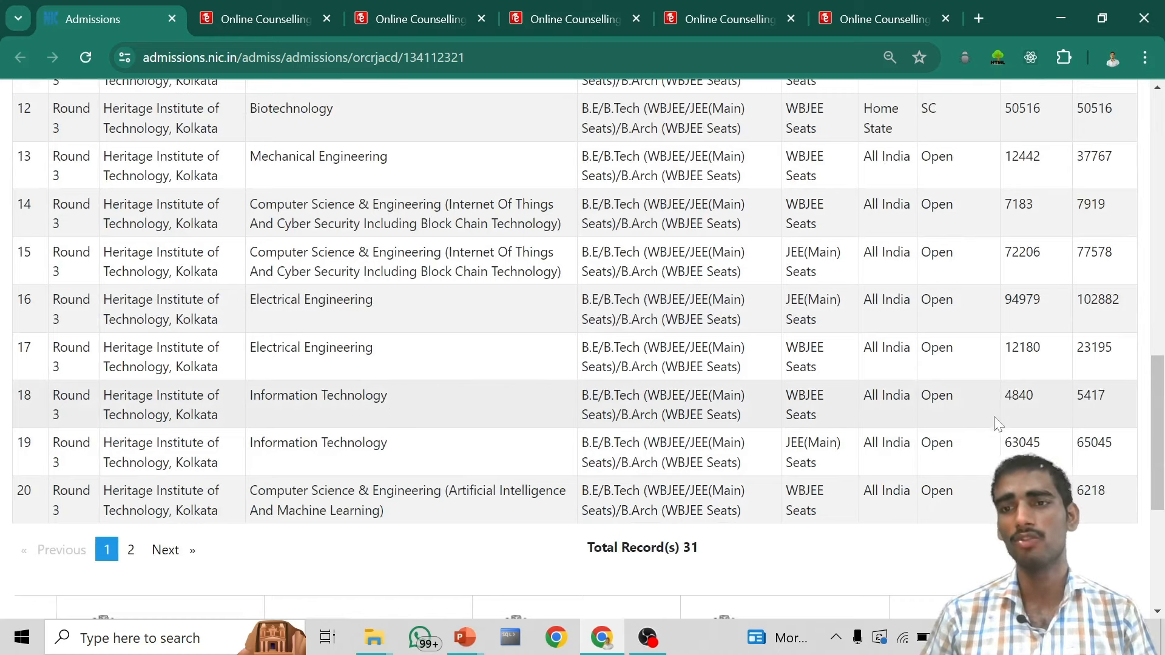
mouse_move(1105, 394)
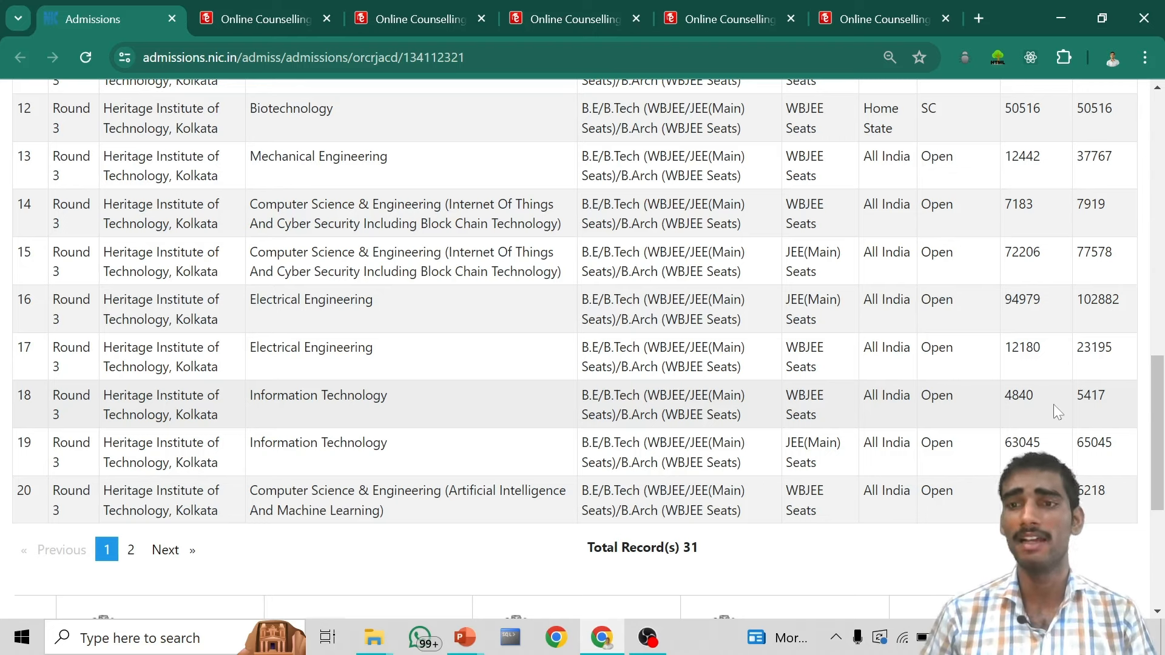
mouse_move(1019, 413)
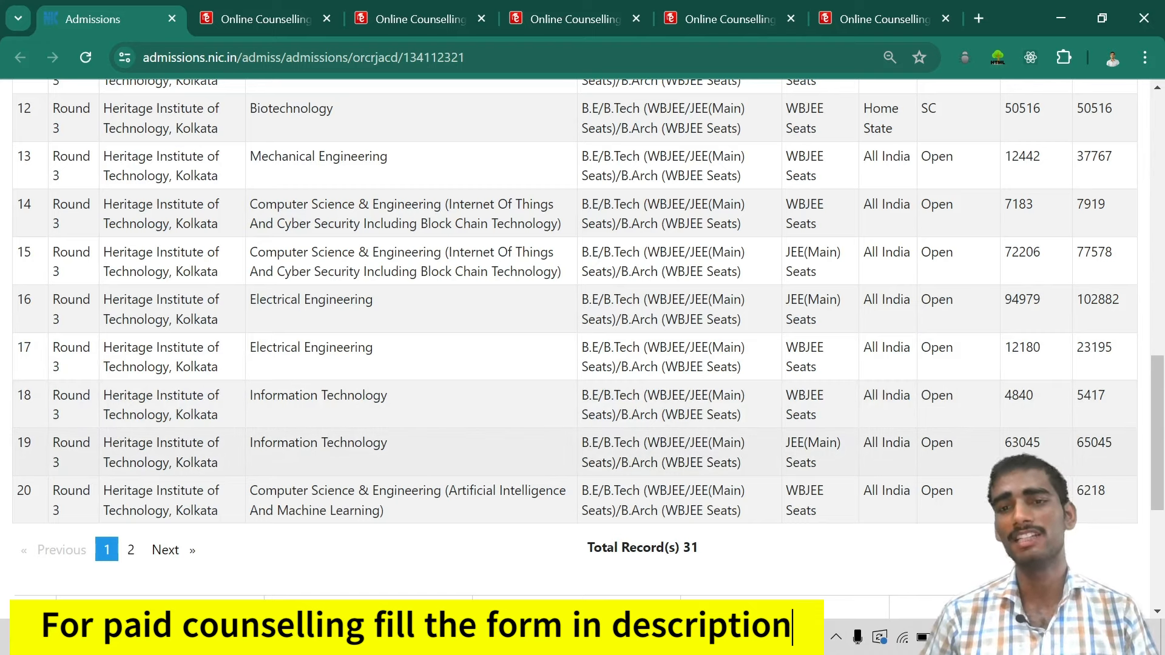
mouse_move(1076, 460)
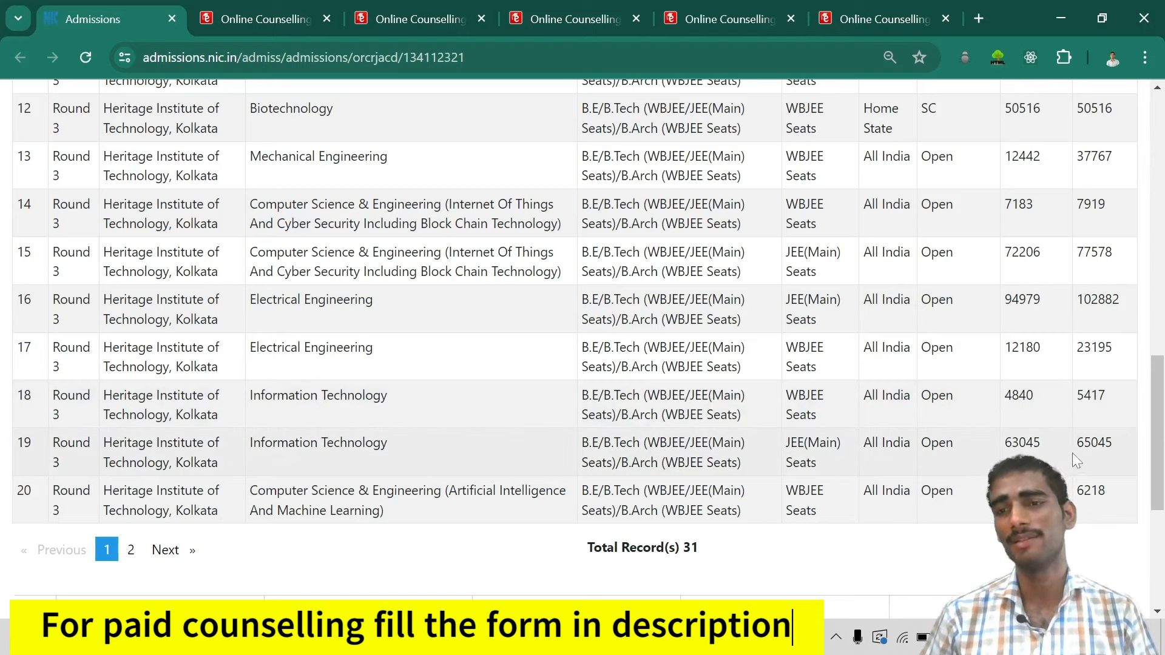
Operate the table's bottom controls and scroll further down the cutoff rows.
scroll(down, 3)
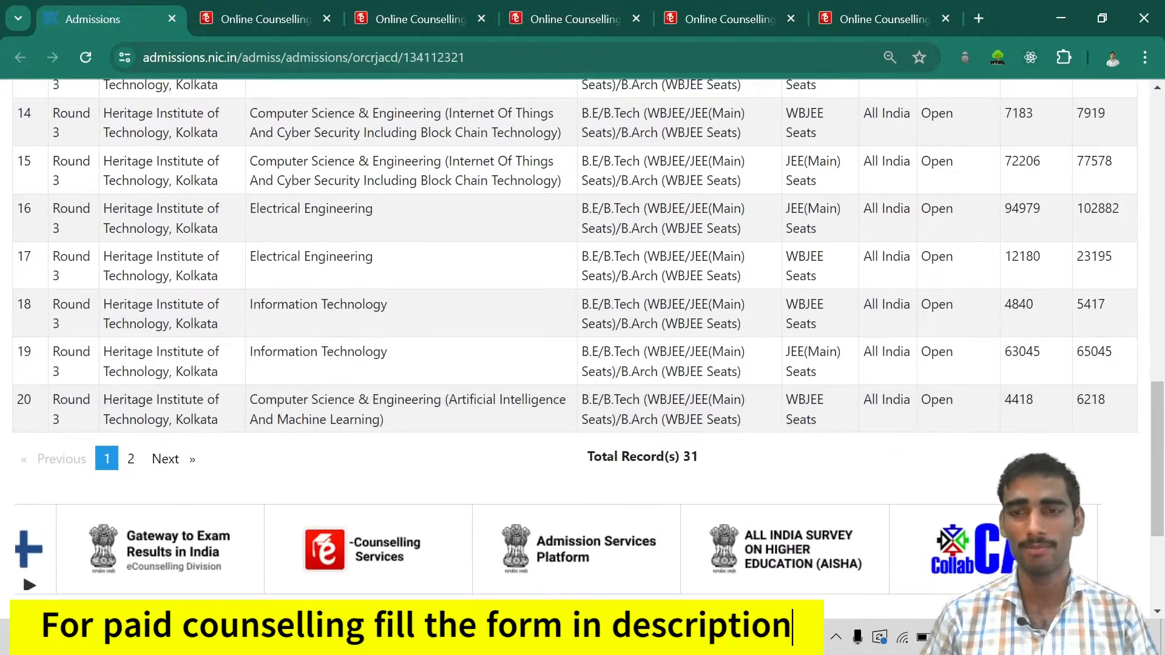
mouse_move(127, 476)
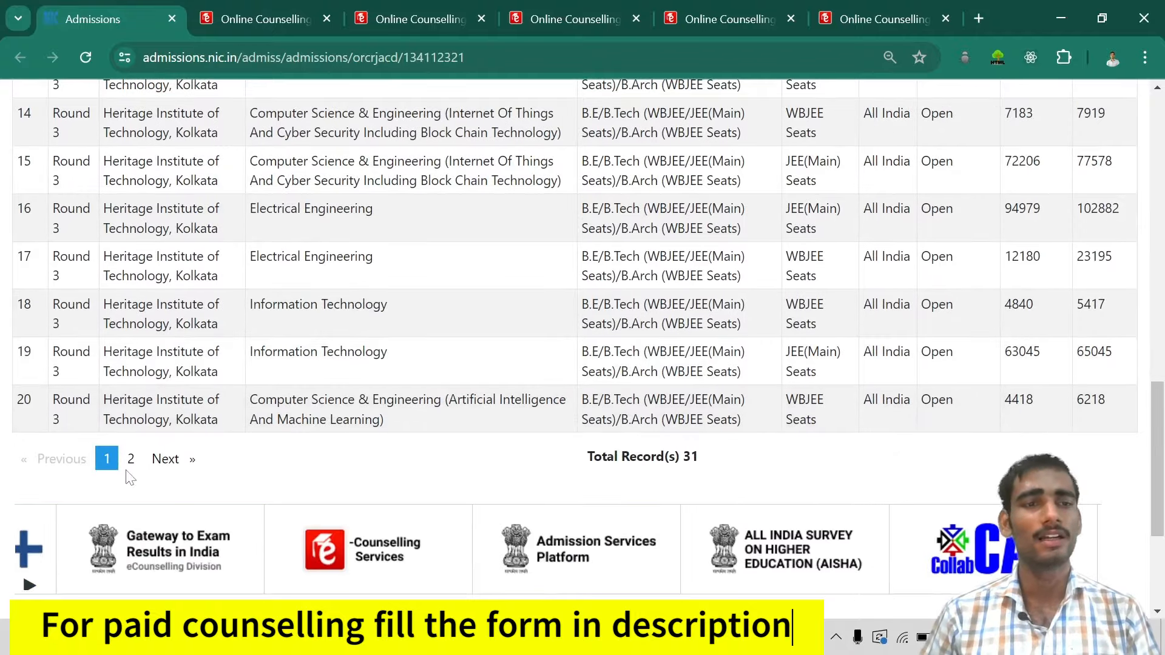
click(131, 458)
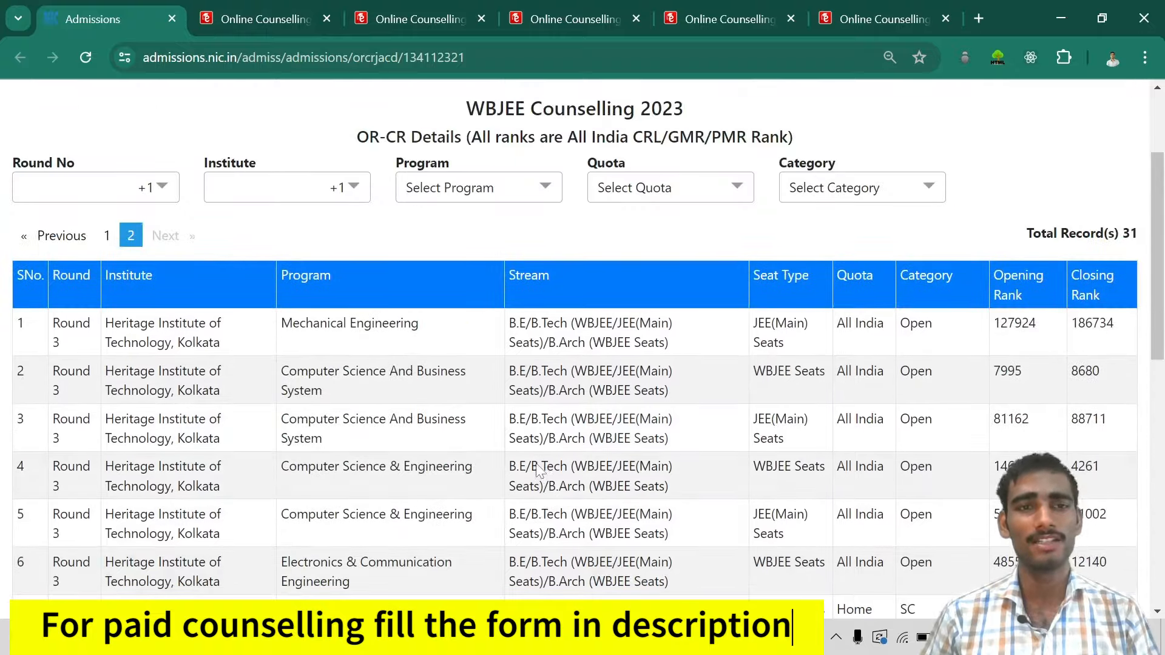
scroll(down, 3)
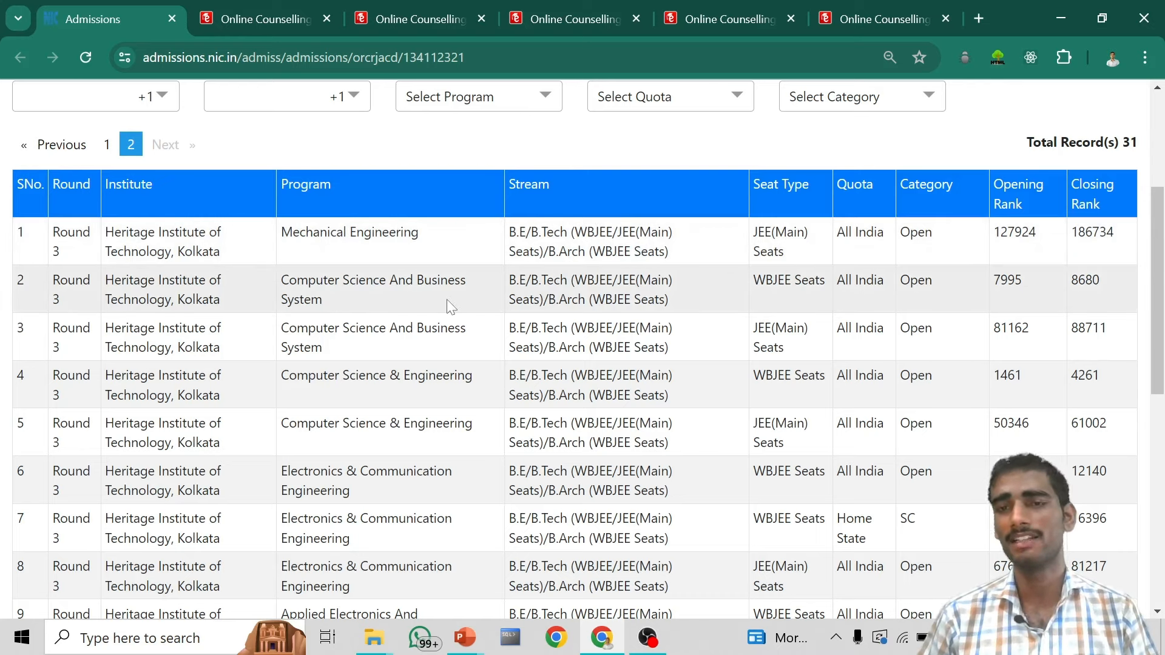
mouse_move(1048, 308)
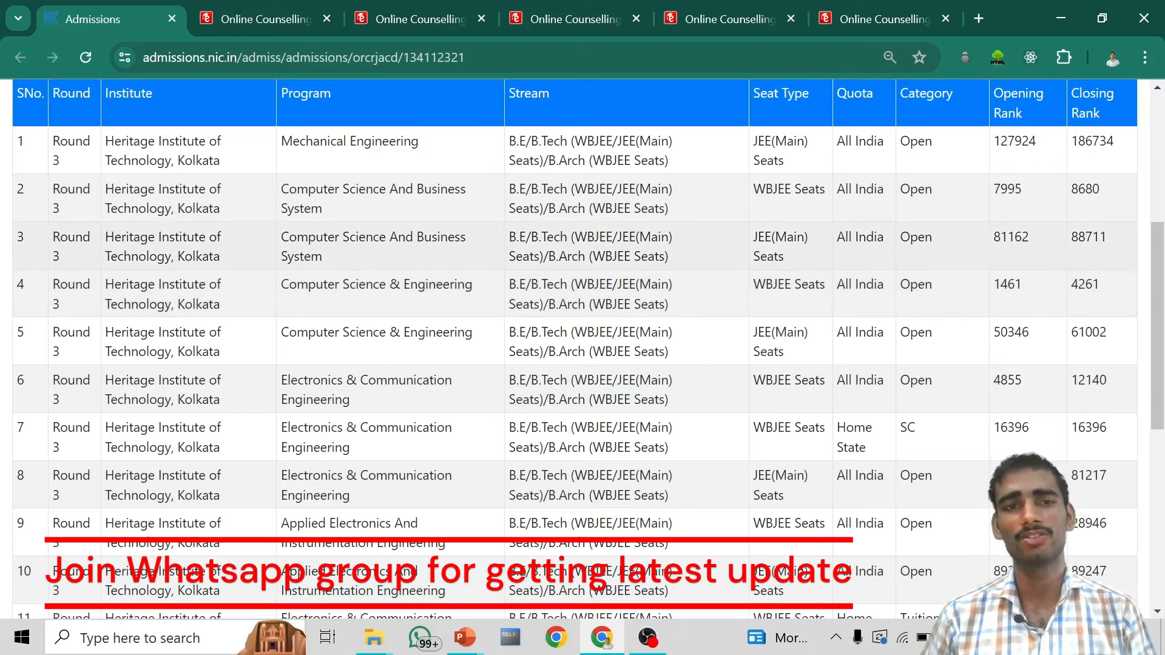
scroll(down, 3)
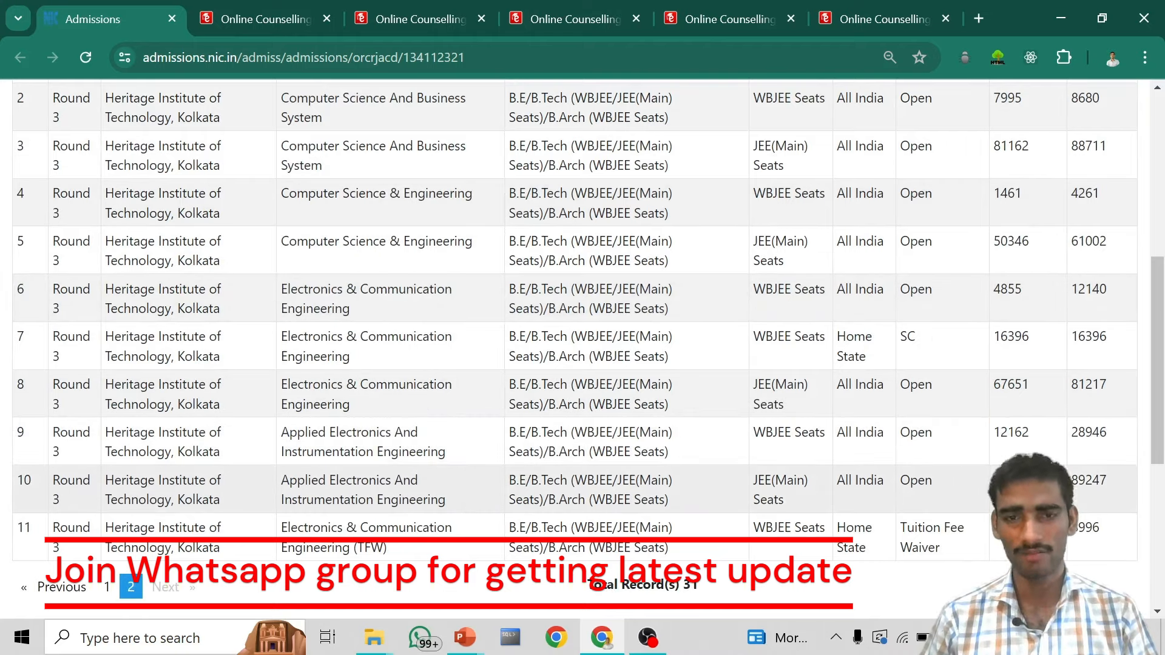
scroll(down, 3)
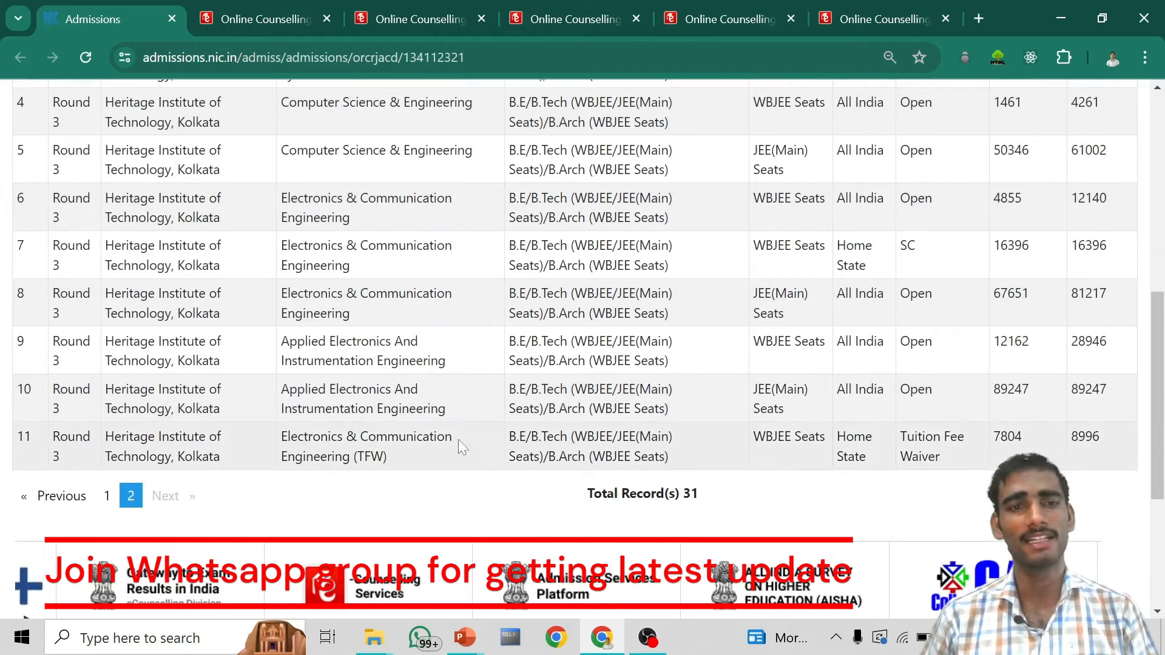
scroll(down, 3)
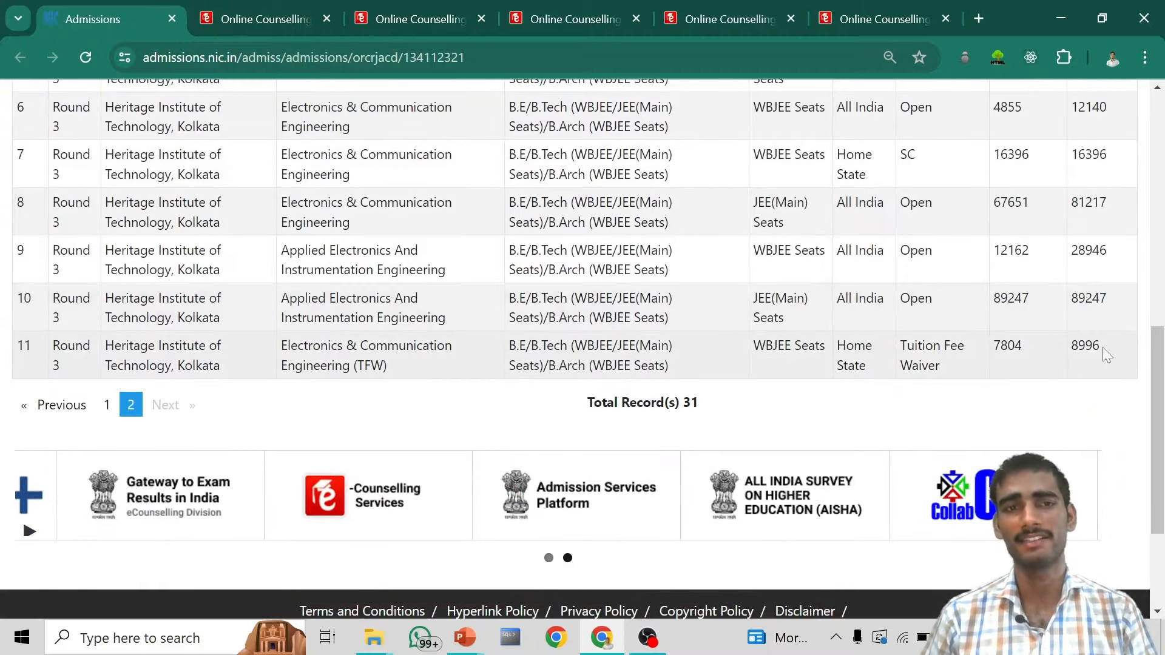
Highlight the TFW row's closing rank 8996 and review the nearby rows.
double_click(1084, 345)
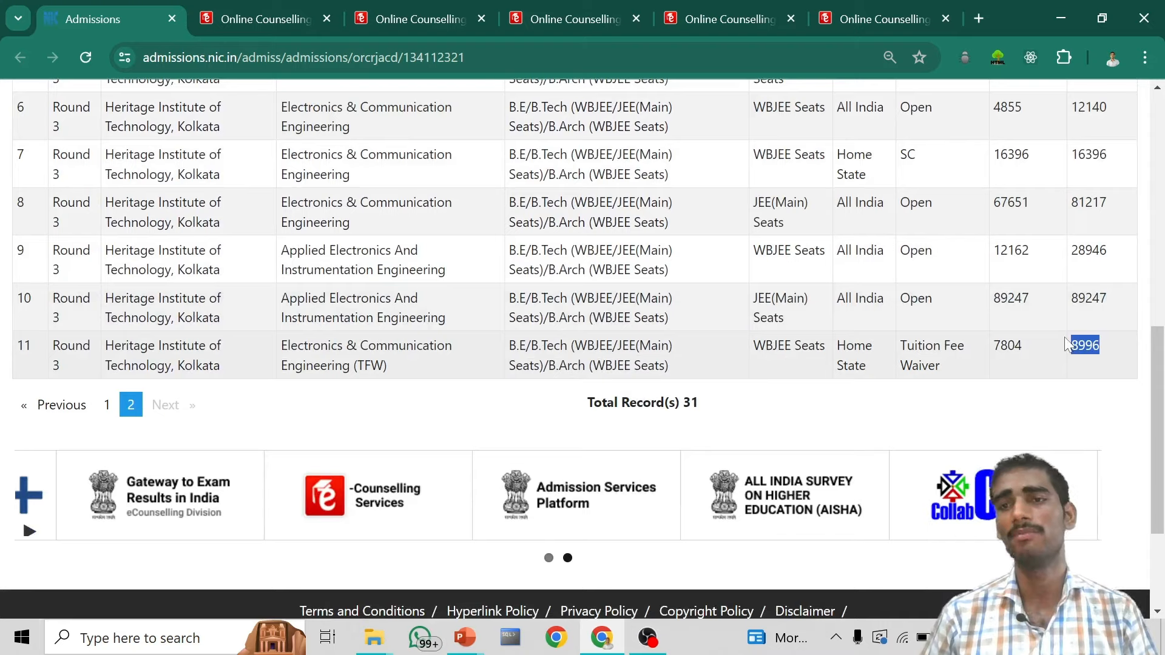
scroll(up, 3)
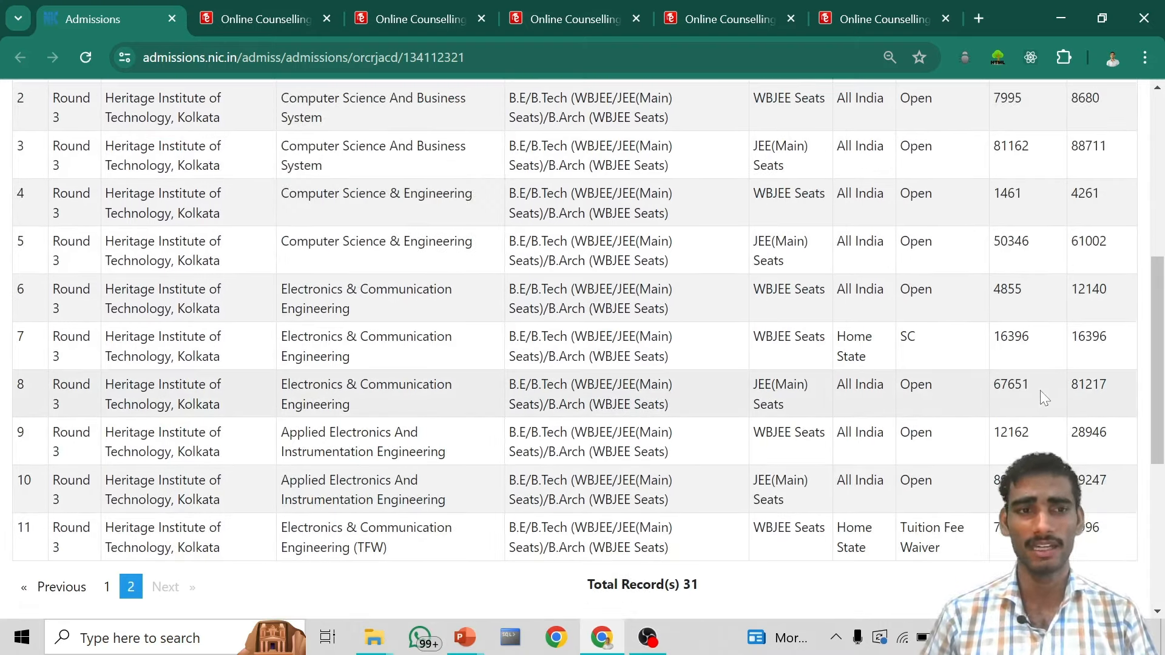
scroll(up, 3)
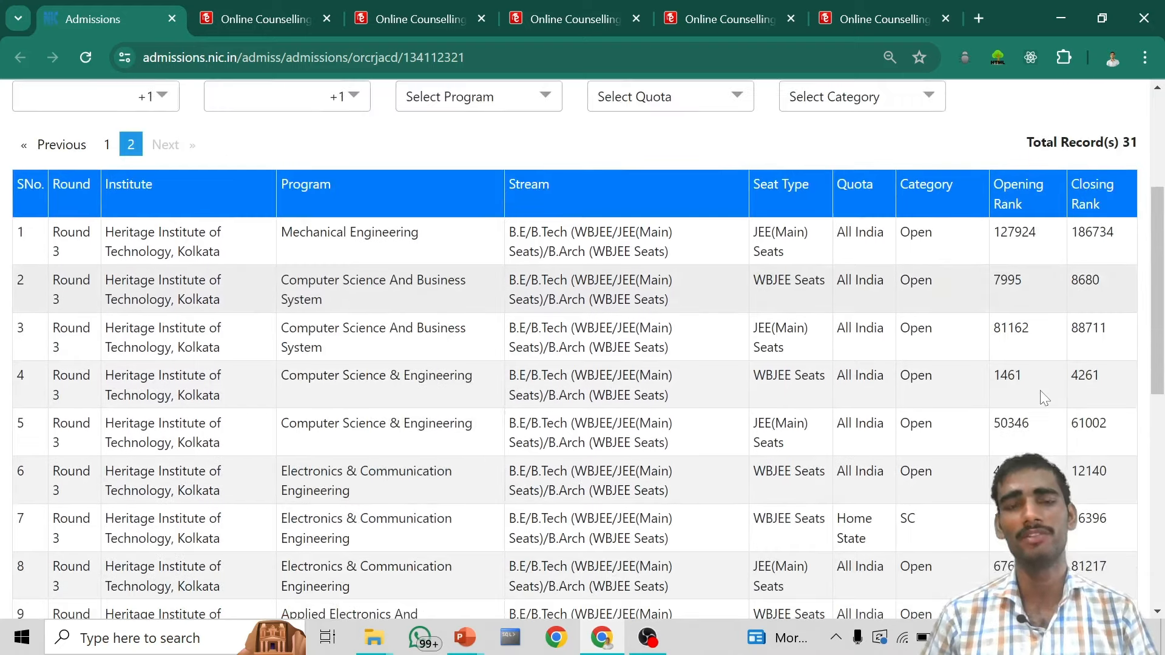
scroll(down, 3)
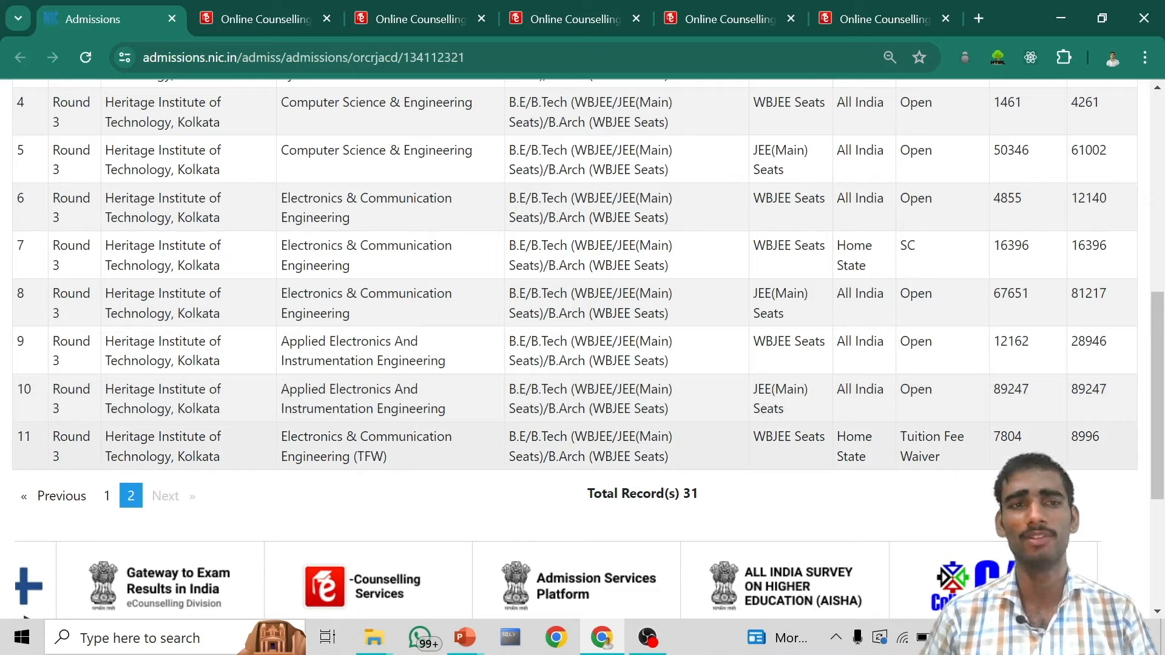
scroll(up, 3)
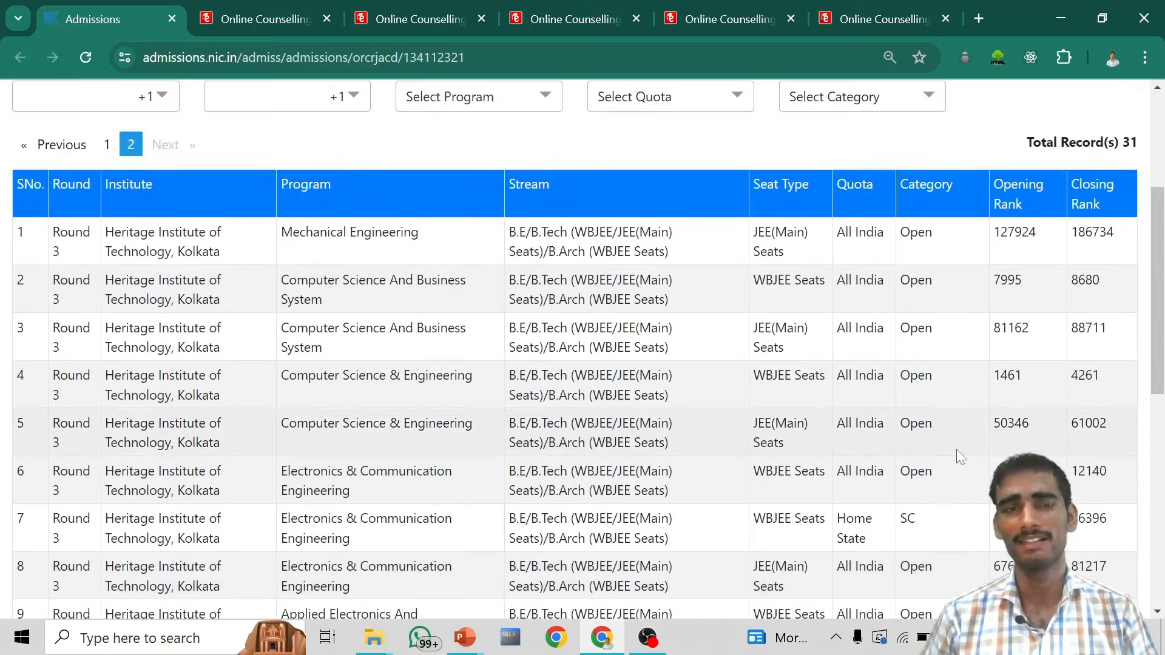
scroll(down, 3)
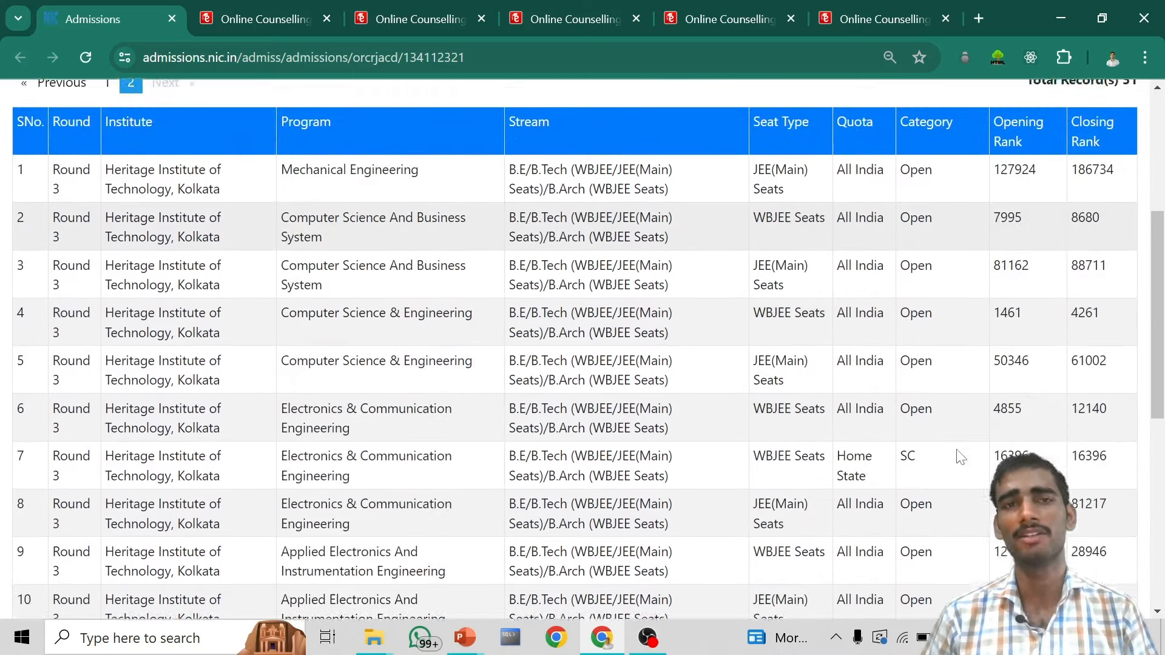
scroll(down, 3)
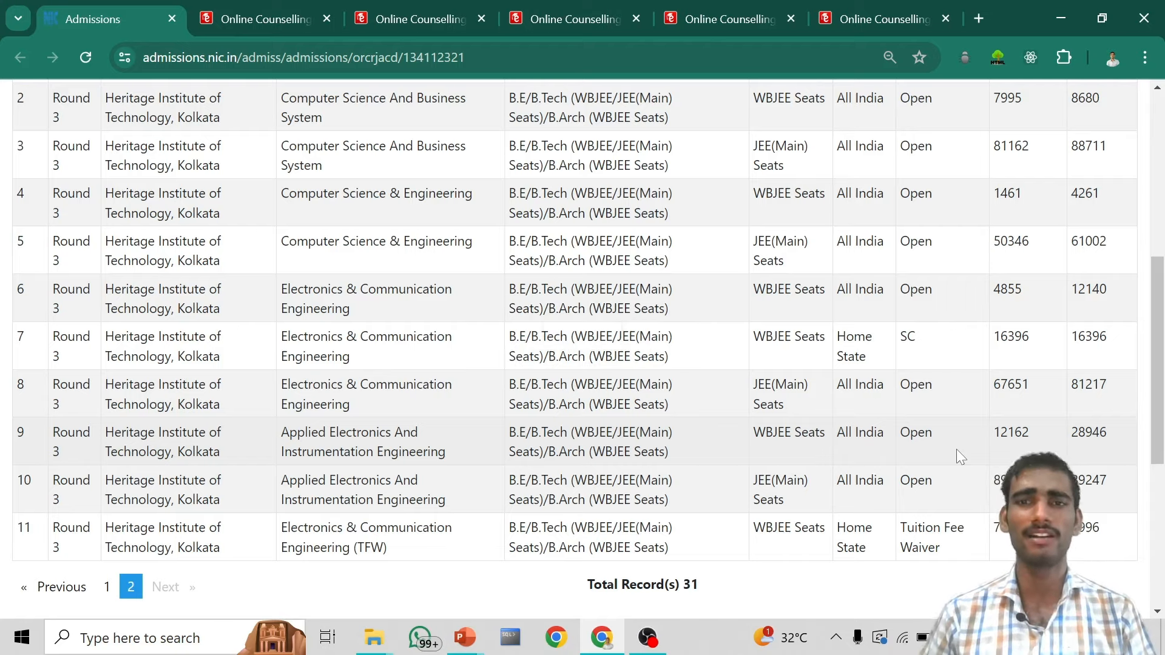
scroll(up, 3)
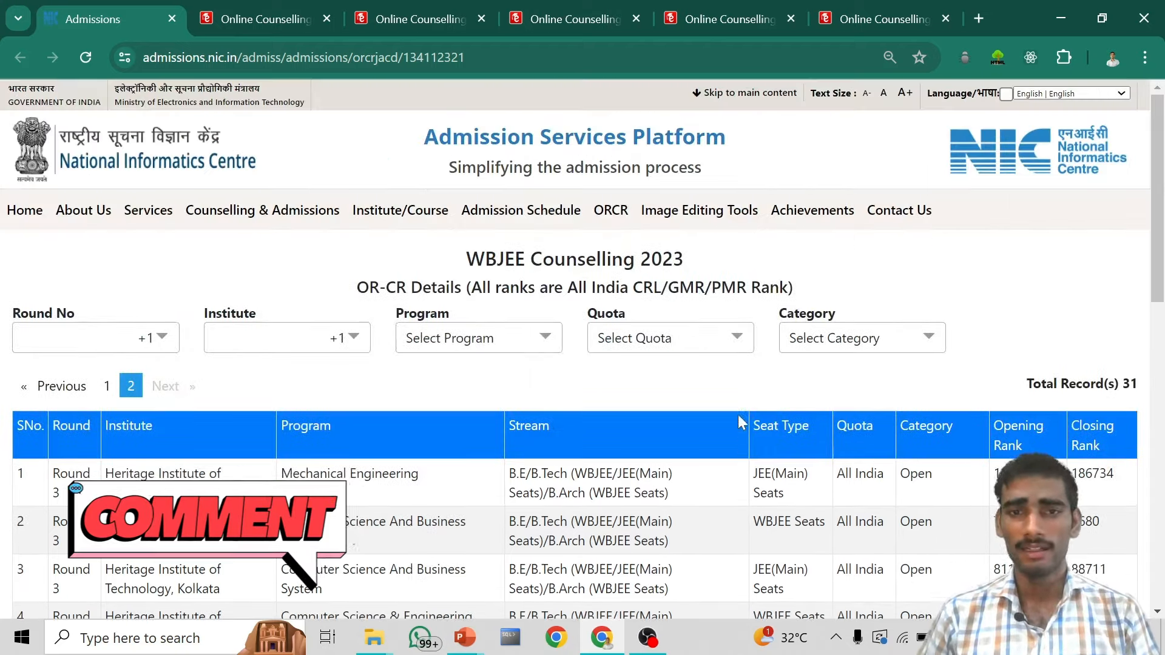
scroll(down, 3)
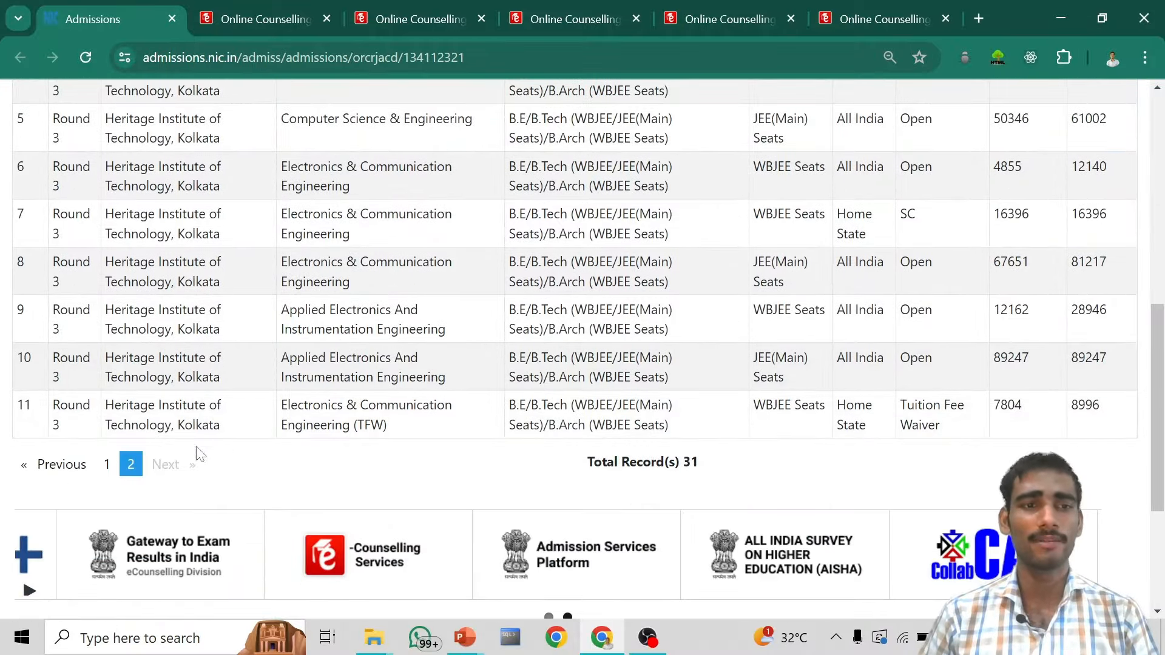
Return to page 1 and scroll through rows 1–20 of 31 back to the top.
click(106, 464)
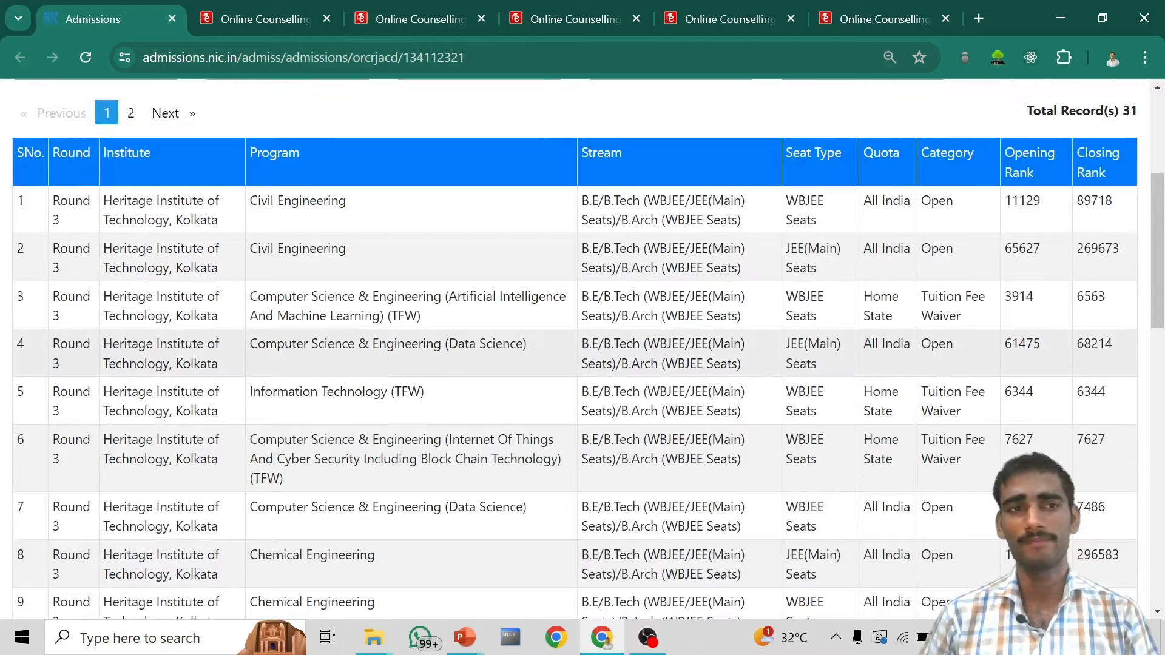
scroll(down, 3)
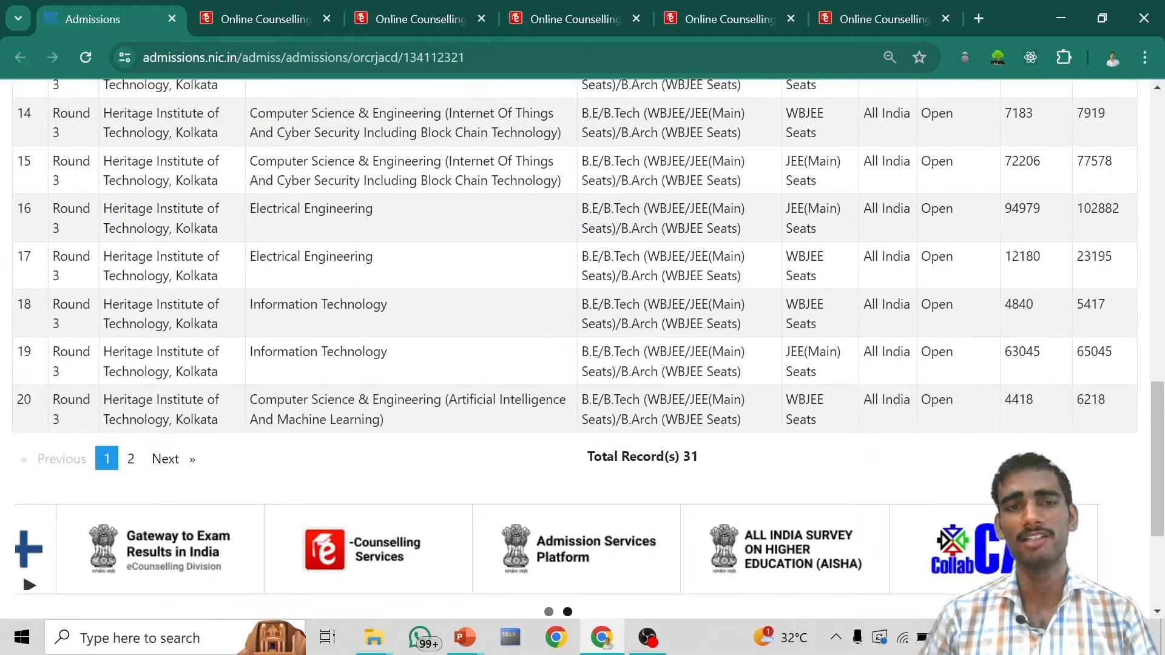
scroll(down, 3)
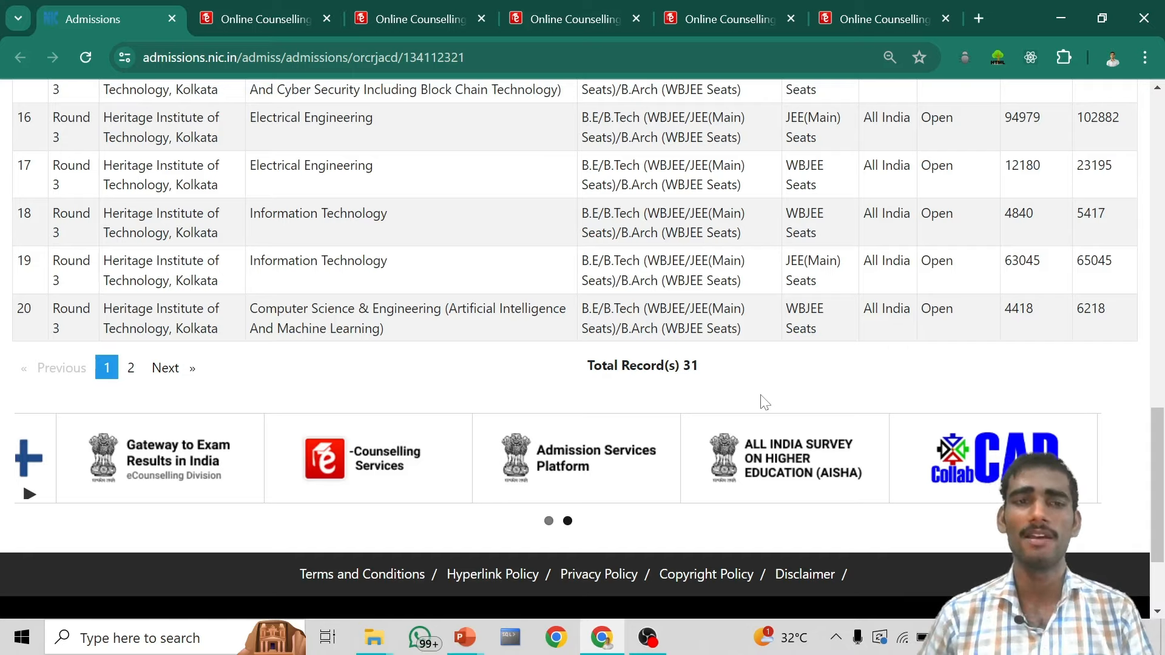
scroll(up, 3)
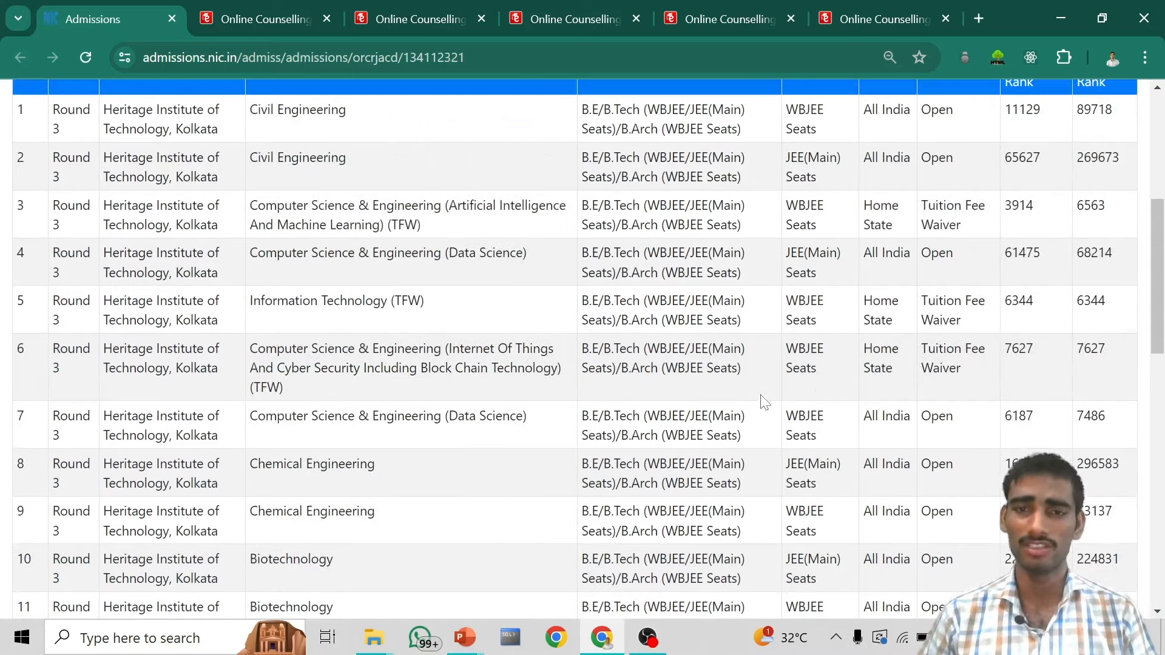
scroll(up, 3)
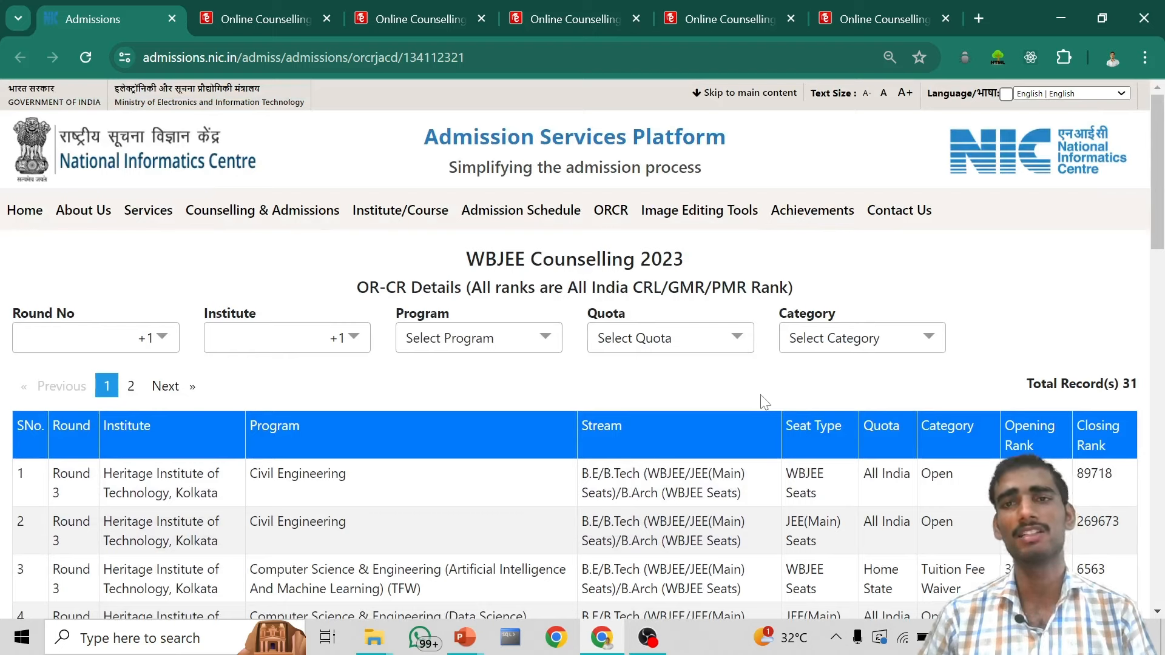